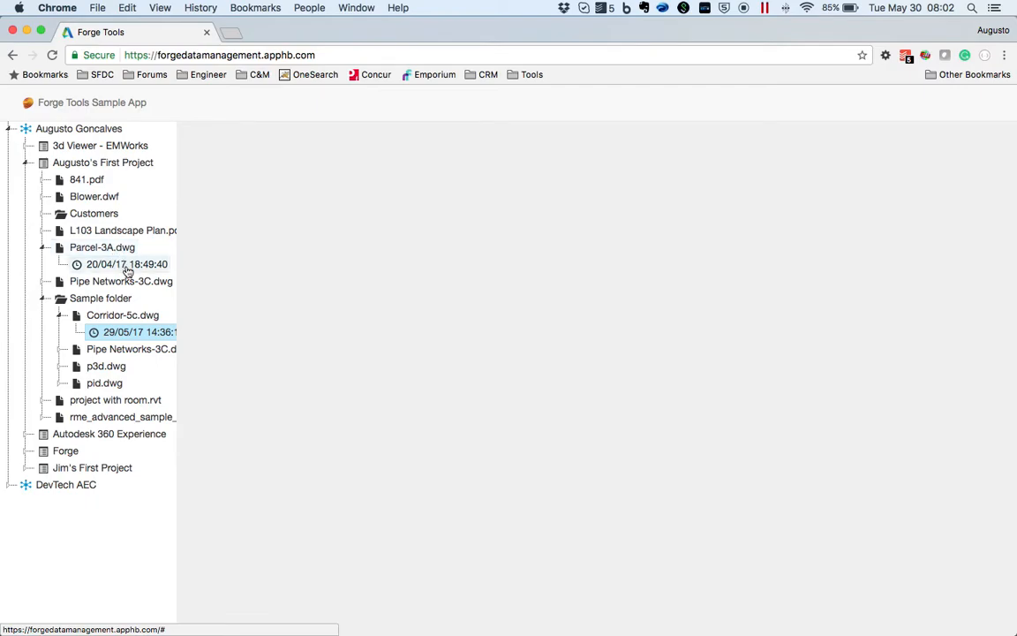
mouse_move(104, 267)
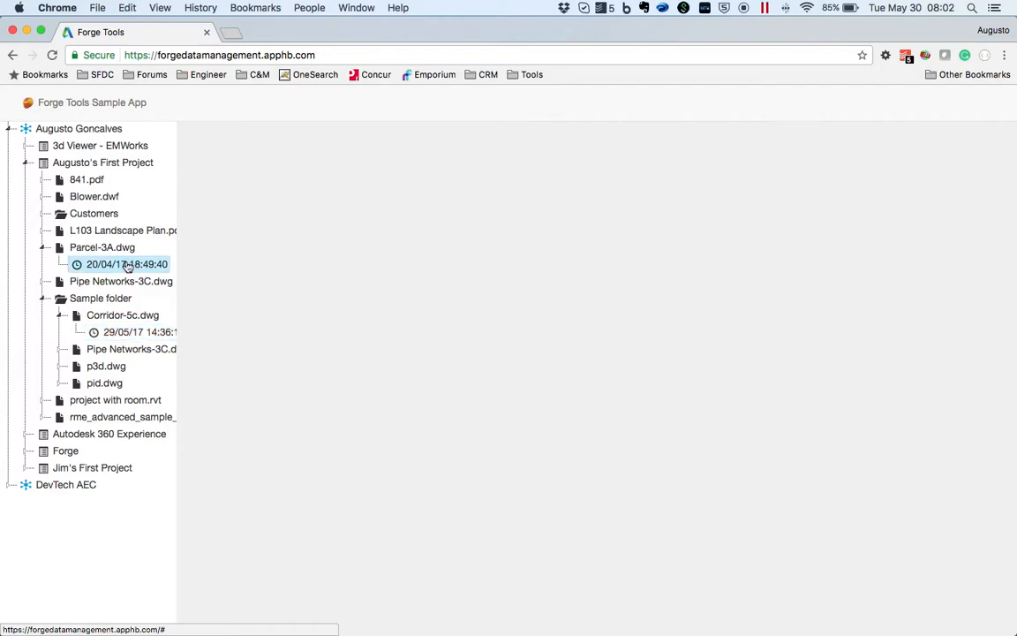
- Load the 20/04/17 18:49:40 version of Parcel-3A.dwg into the viewer to show the site plan
click(125, 264)
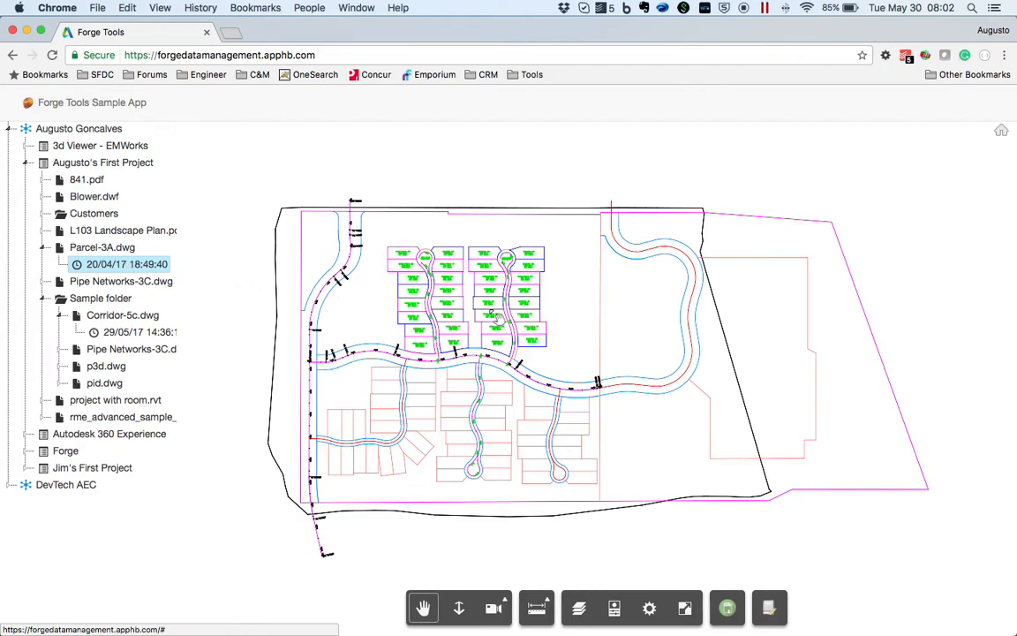
mouse_move(456, 316)
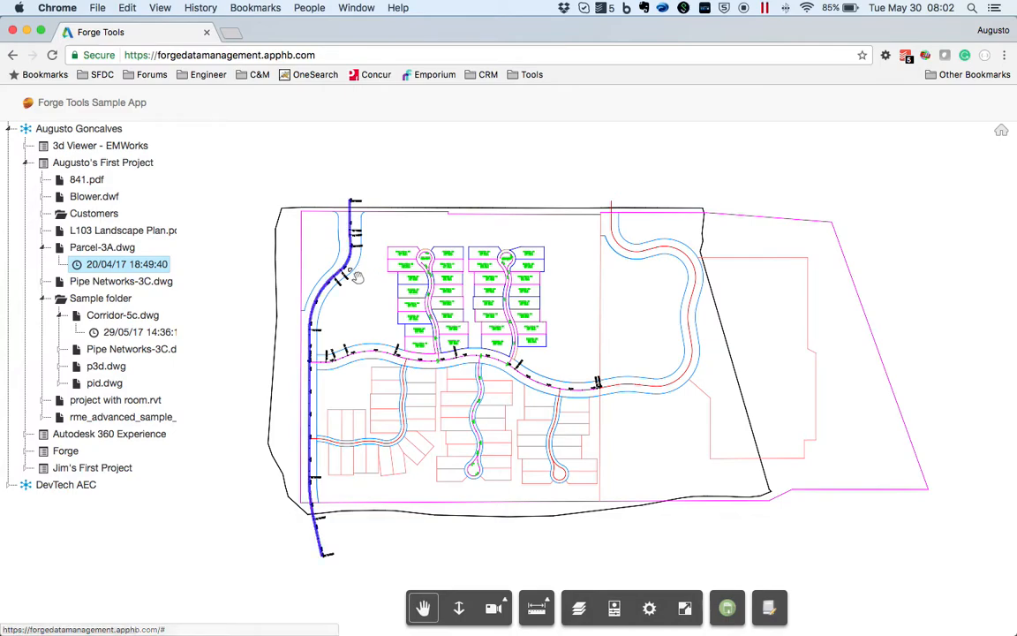
mouse_move(615, 607)
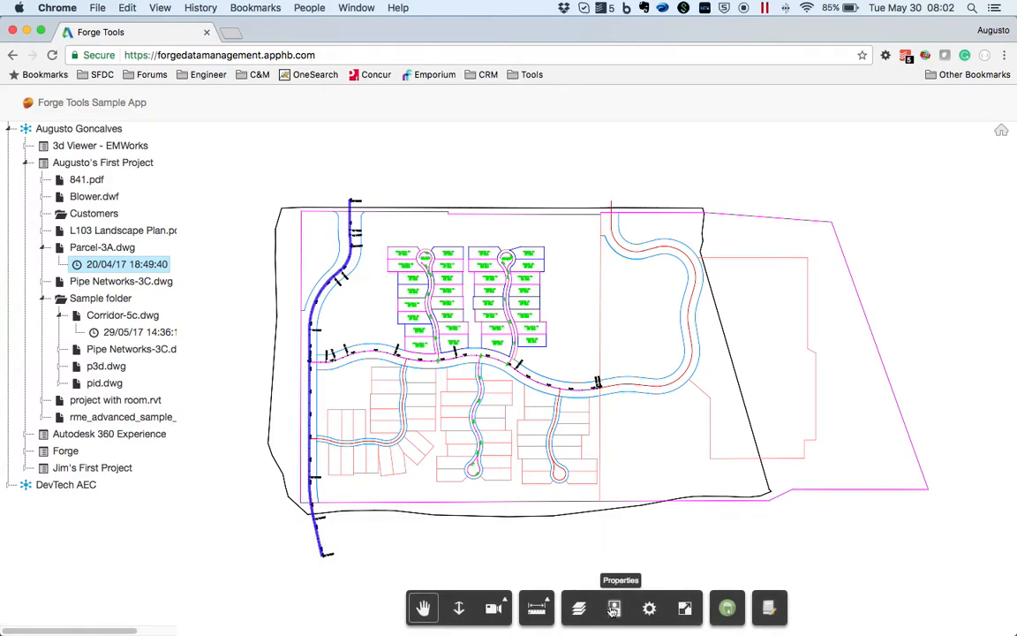
- Show the C-ROAD alignment's properties and scroll through its geometry, line and curve sub-entity data
click(615, 608)
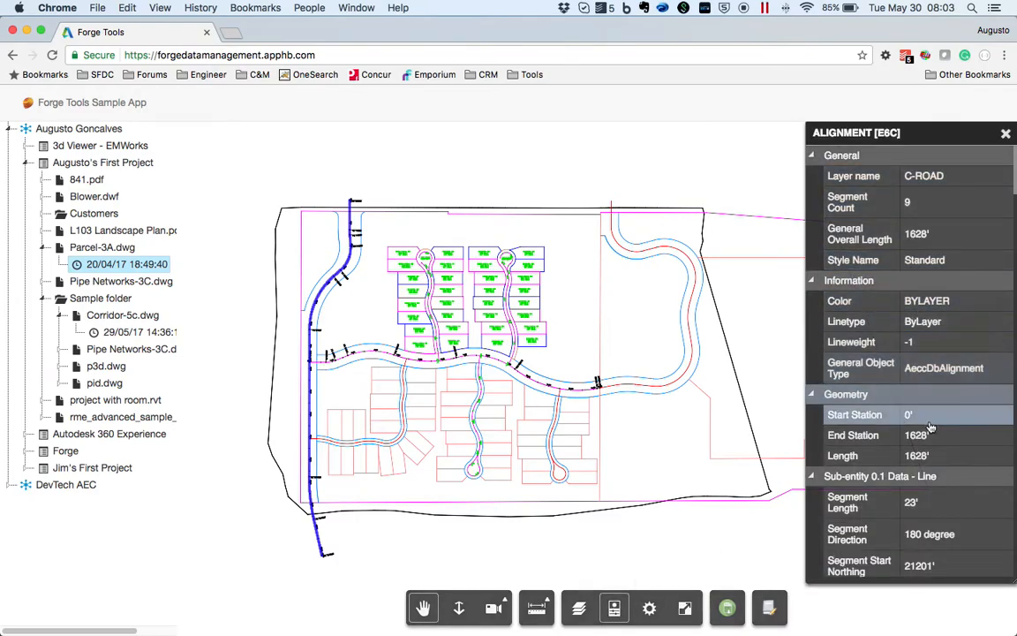
scroll(down, 3)
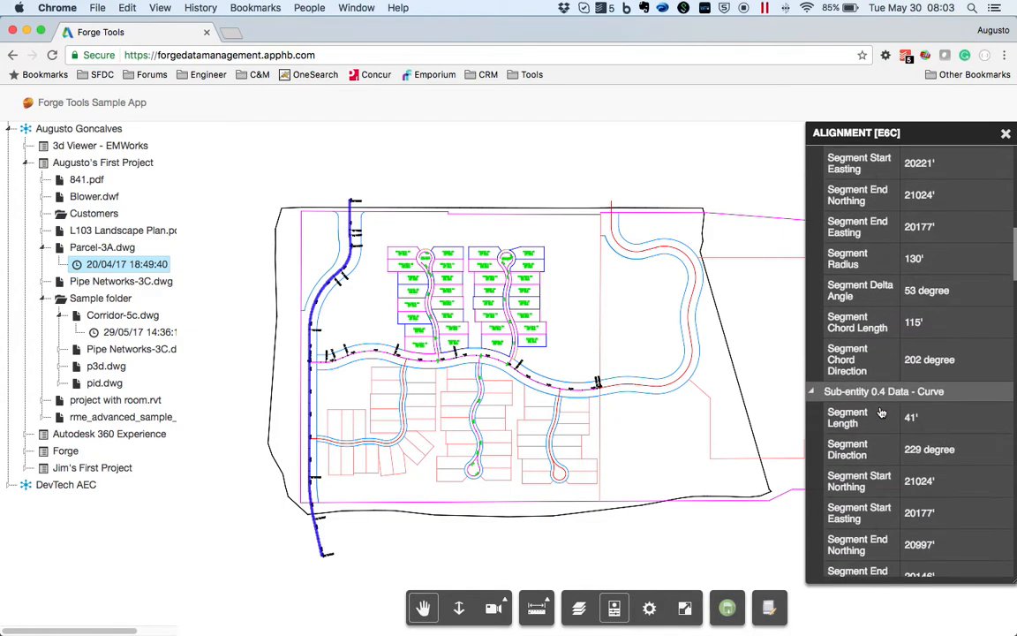
scroll(down, 3)
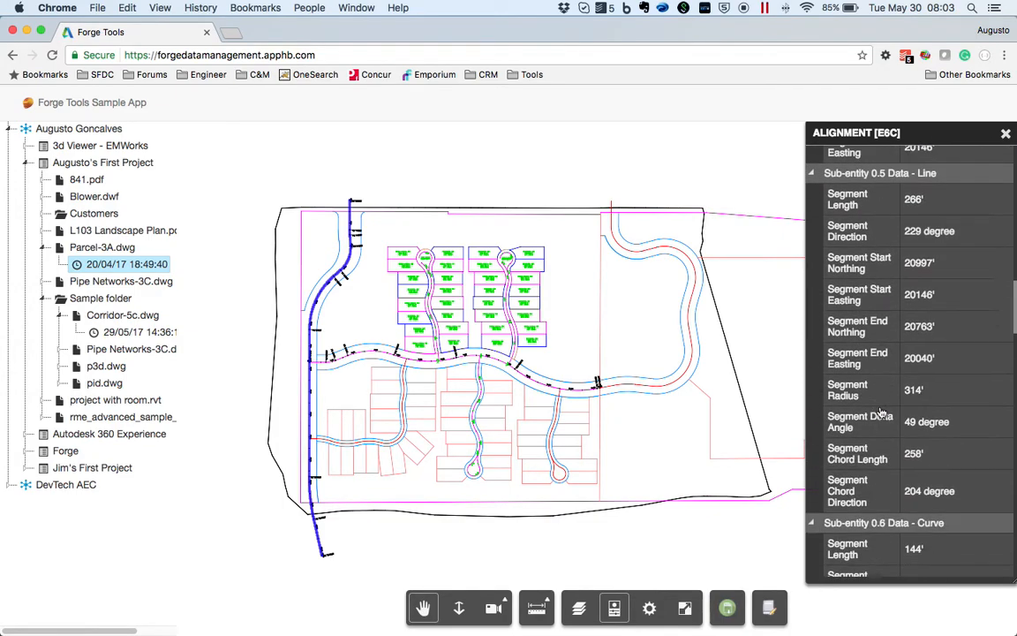
scroll(down, 3)
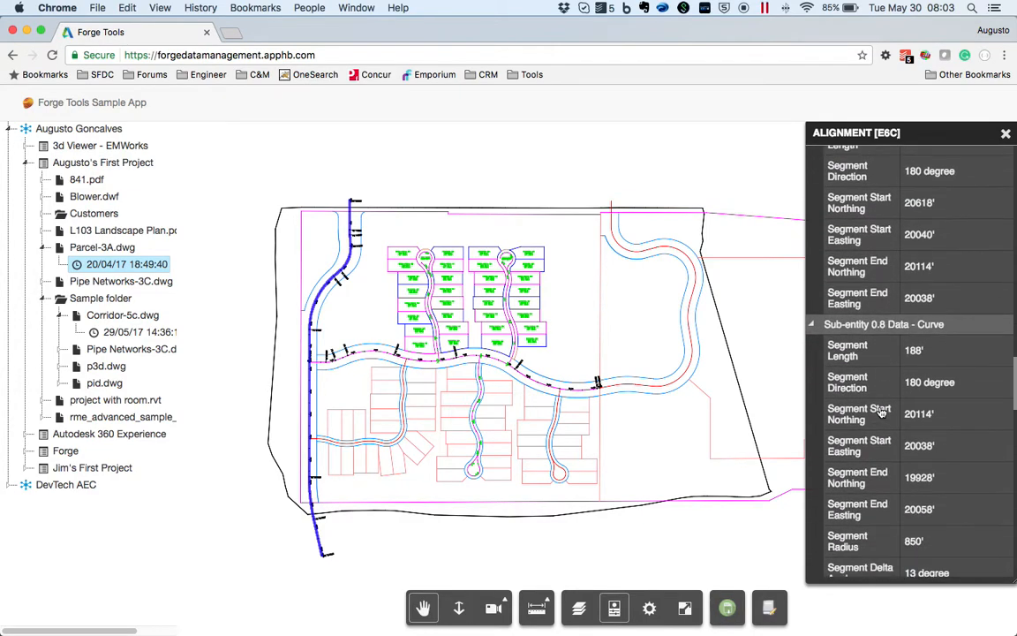
scroll(down, 3)
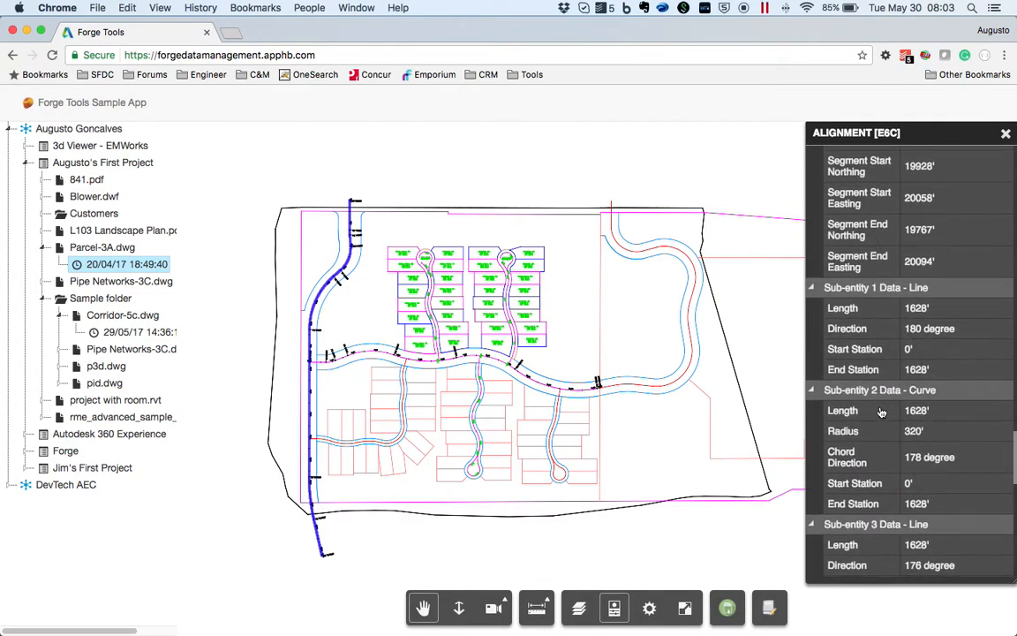
scroll(down, 3)
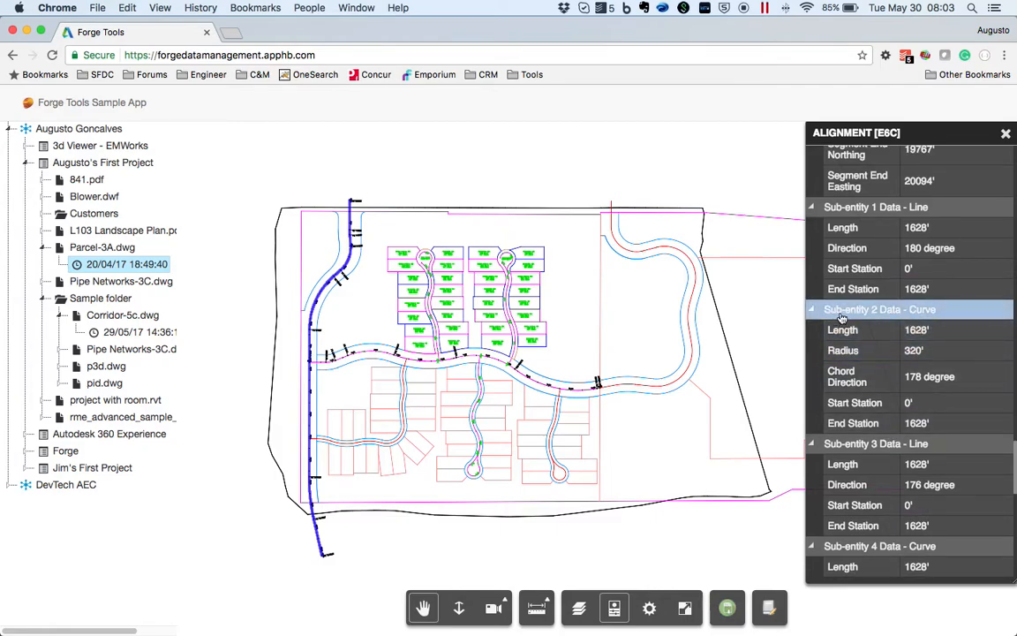
mouse_move(922, 314)
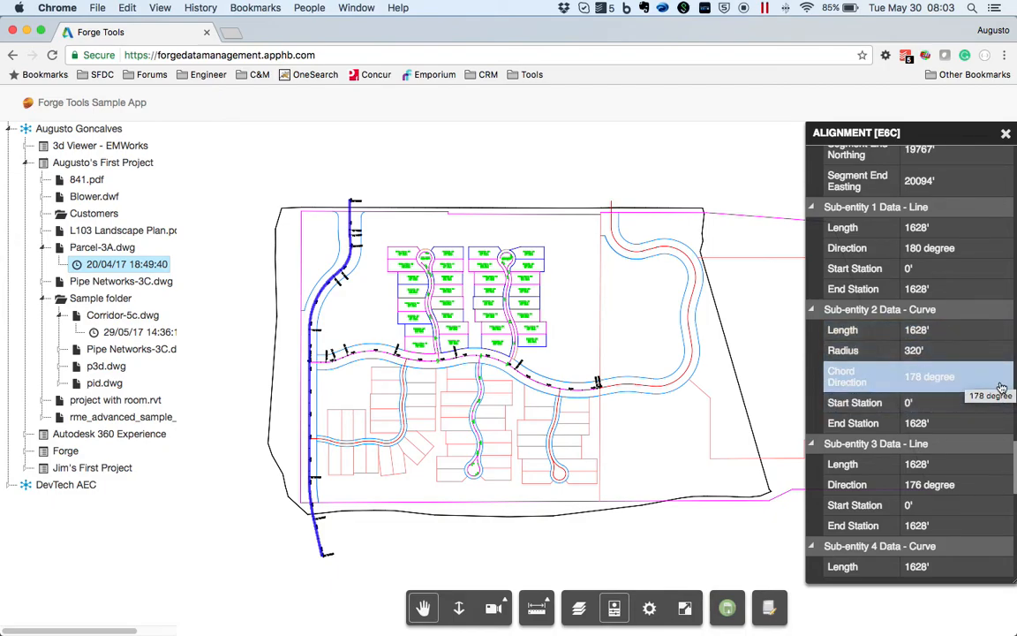
mouse_move(991, 424)
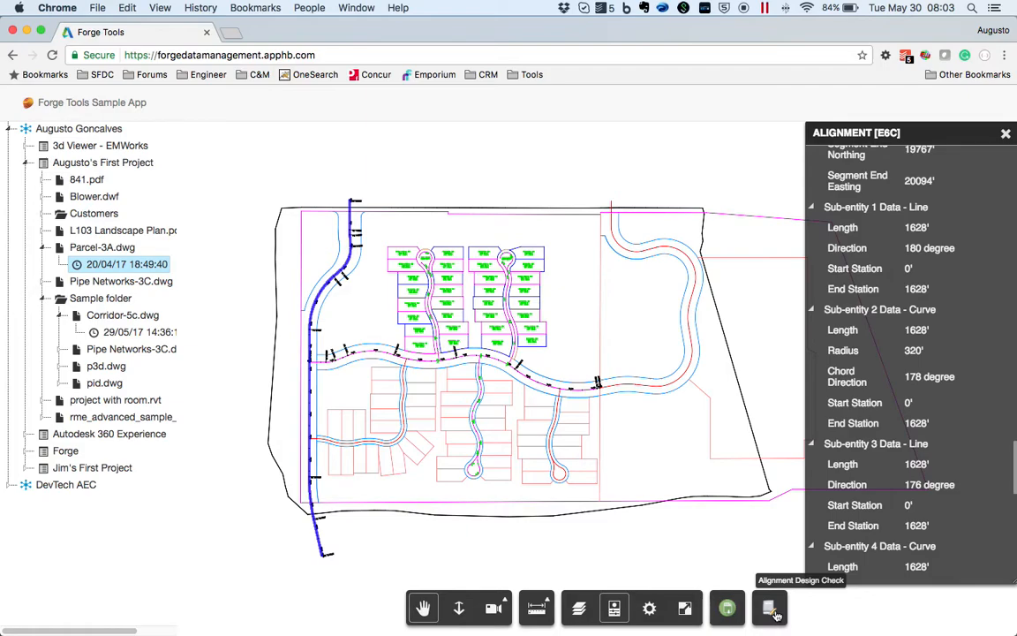
- Run the Alignments Design Check listing each alignment's segments whose curve radii are not approved
click(770, 608)
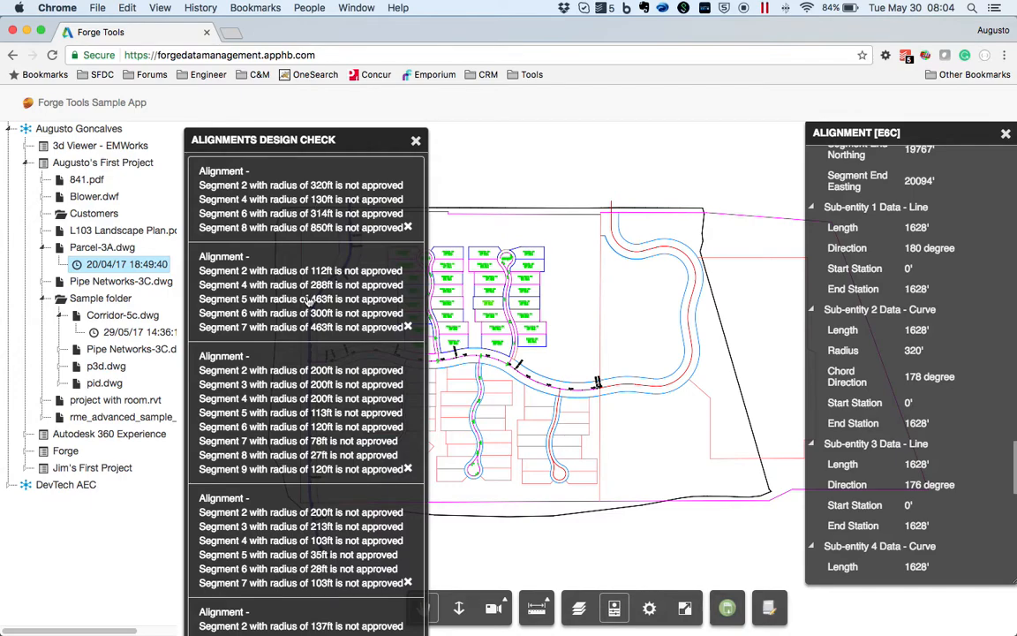
mouse_move(300, 209)
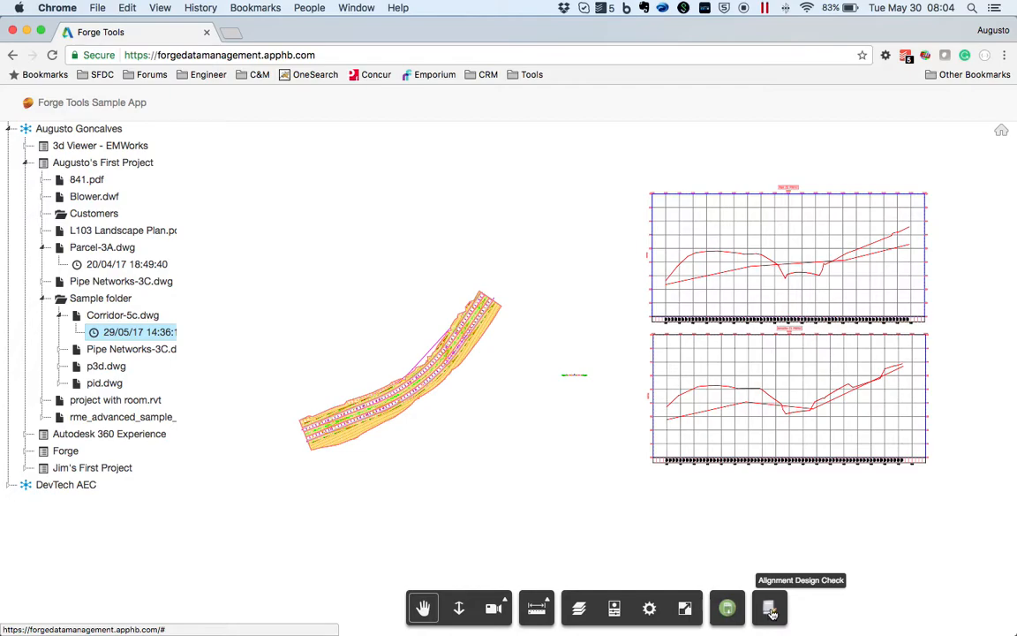
- Run the design check on Corridor-5c.dwg: Centerline segment 2 approved, Left and Right not approved
click(770, 608)
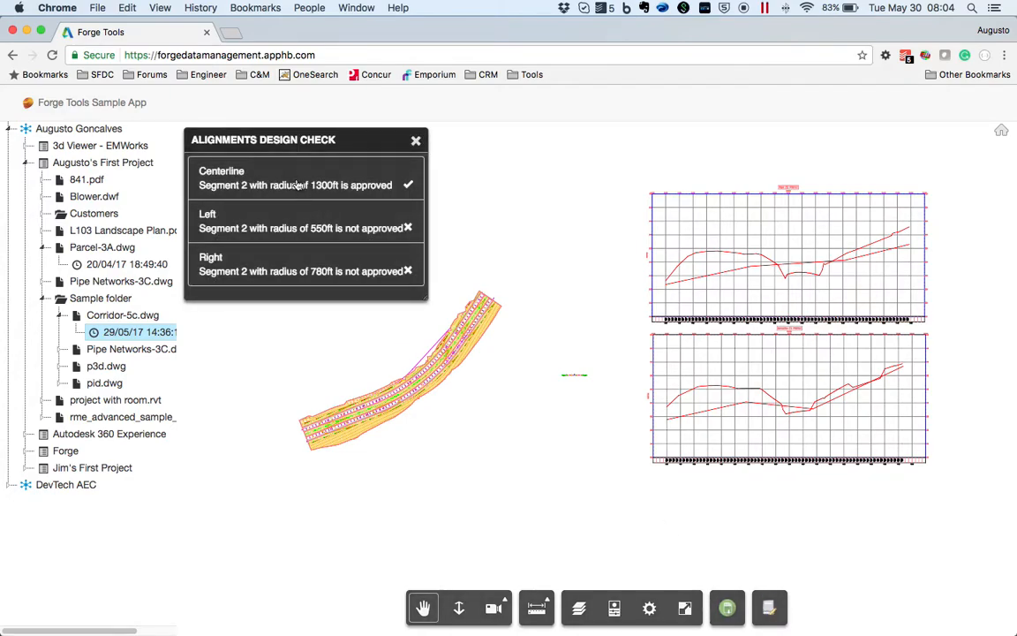
mouse_move(247, 261)
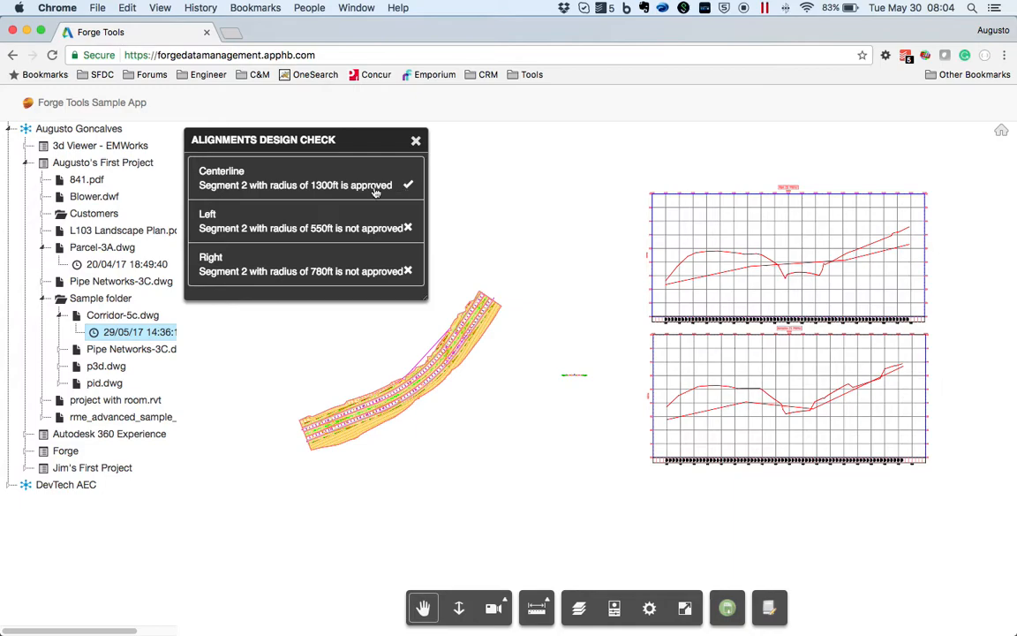
mouse_move(318, 194)
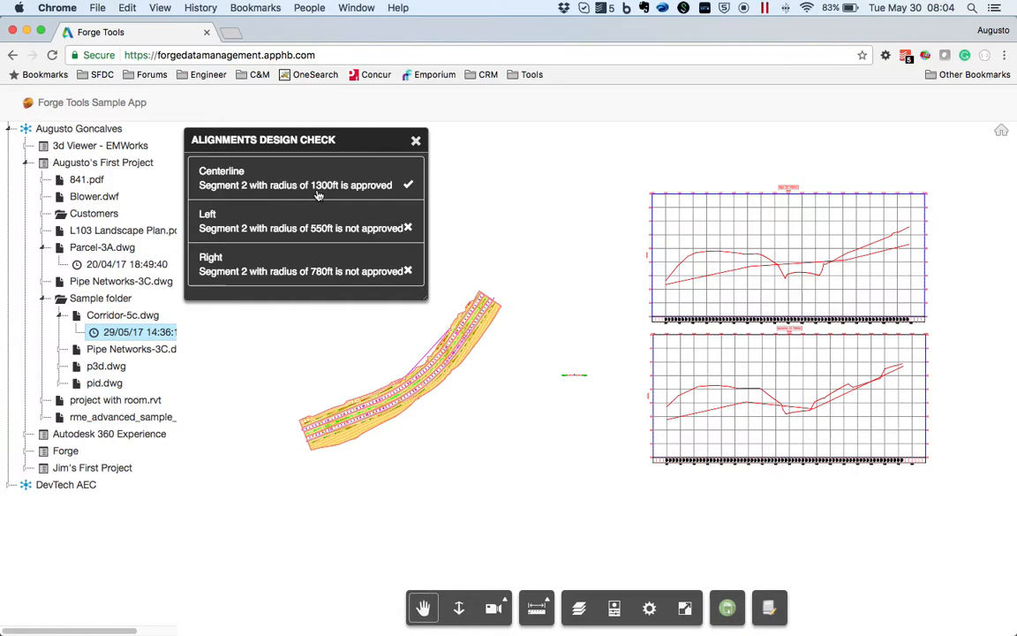
mouse_move(350, 191)
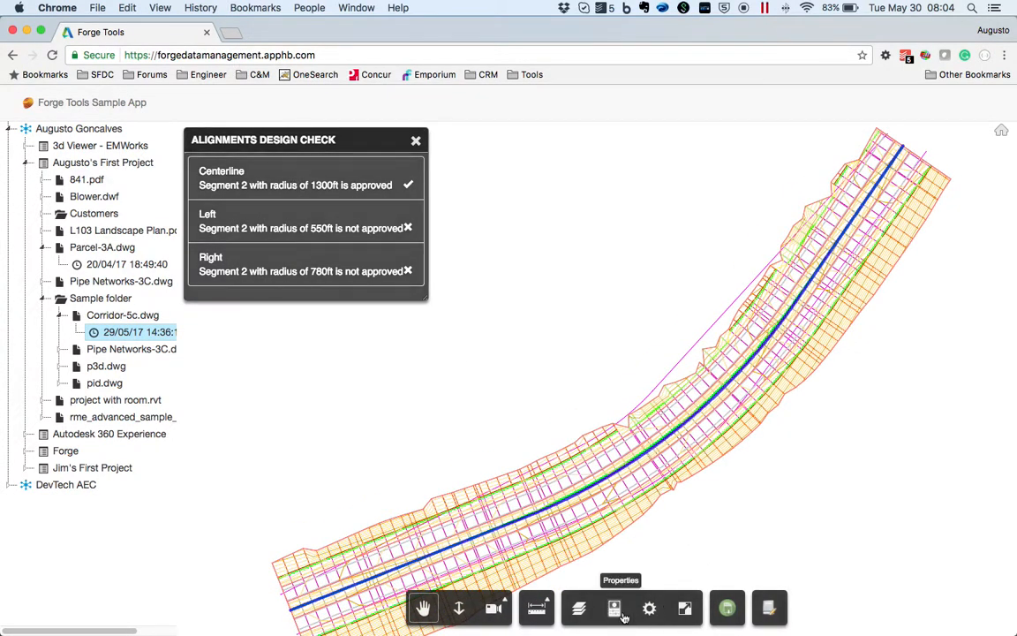
- Show properties for the corridor's alignment, TIN surface and finished ground profile
click(615, 608)
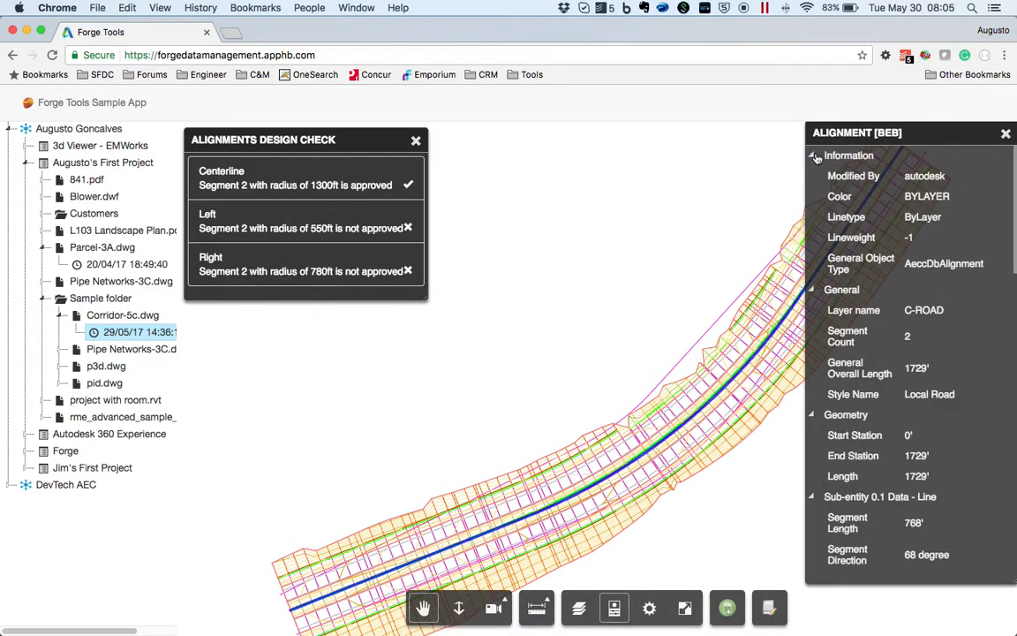
scroll(down, 3)
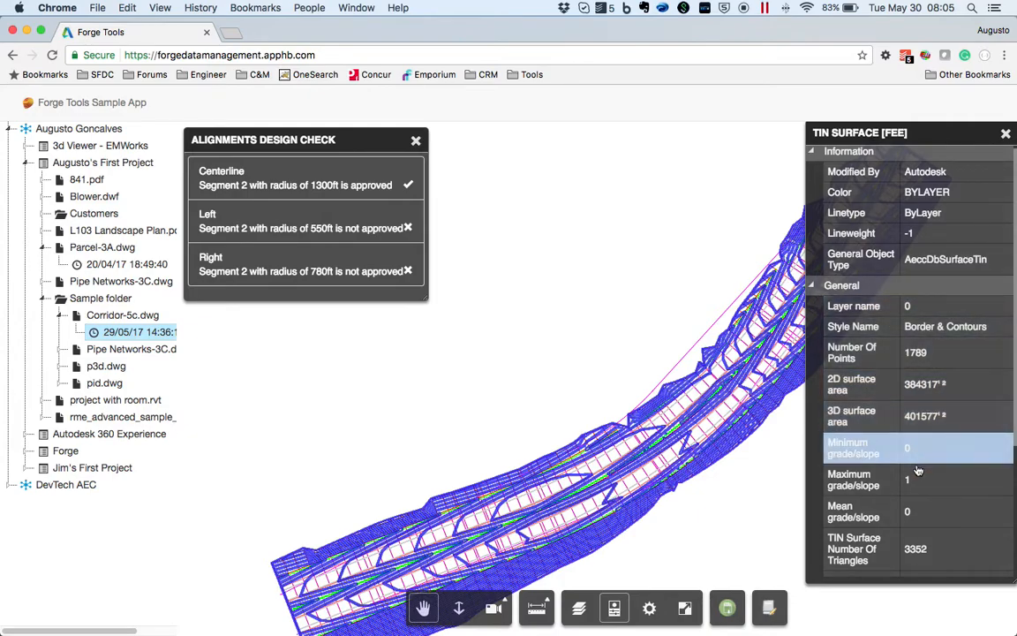
scroll(down, 3)
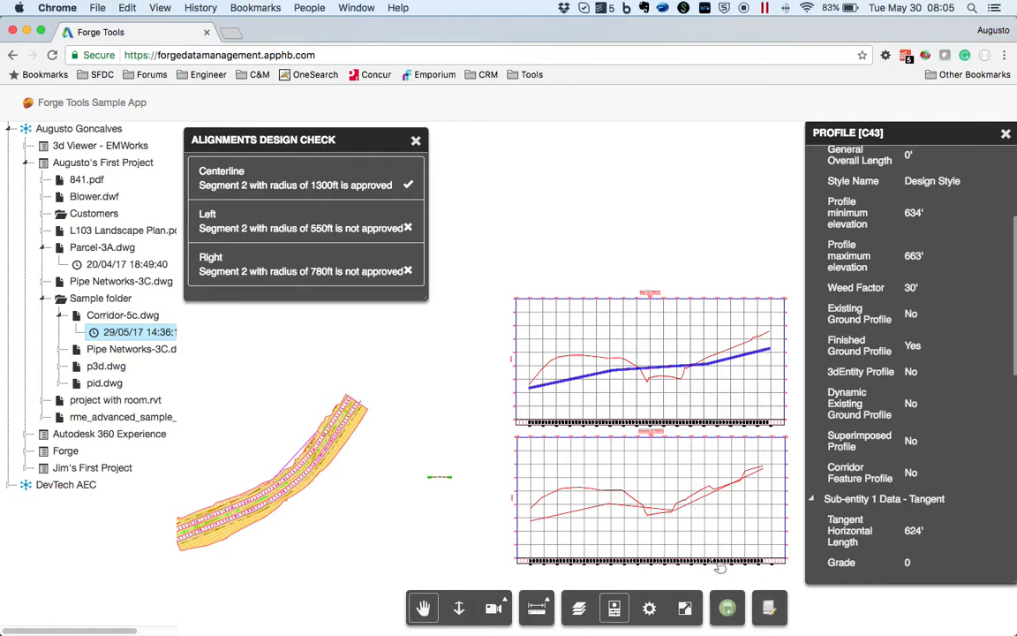
mouse_move(477, 406)
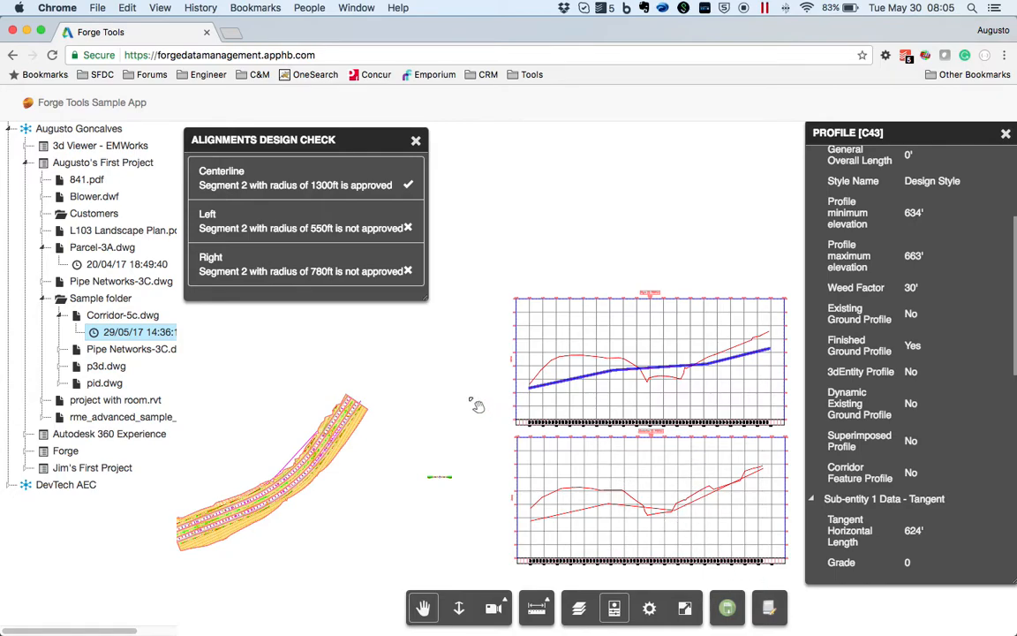
mouse_move(504, 371)
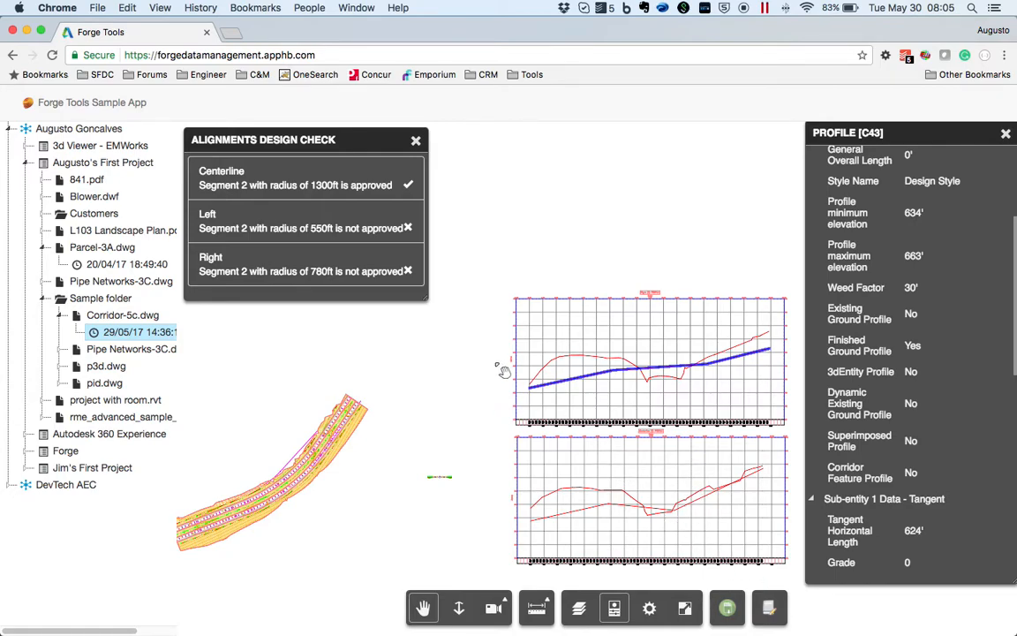